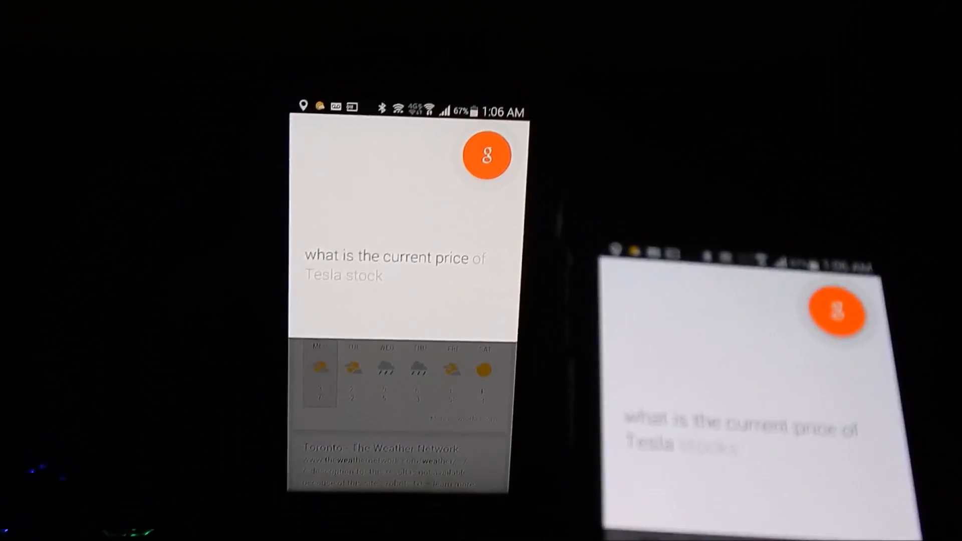
# Step: Ask Google by voice 'what is the current price of Tesla stock' and return to the home screen
pyautogui.click(486, 155)
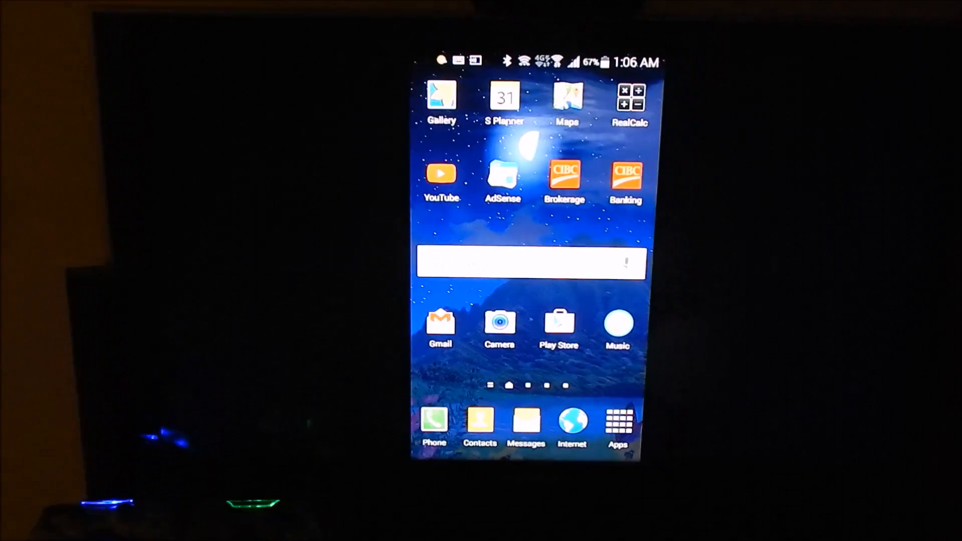
# Step: Launch Clinometer from the app drawer, showing the circular level reading about 26.0°
pyautogui.click(617, 423)
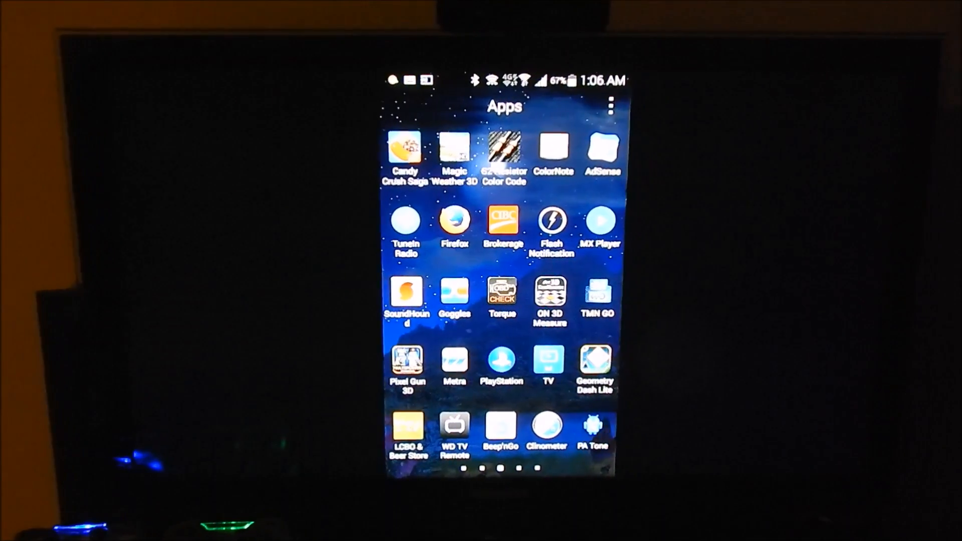
pyautogui.click(546, 425)
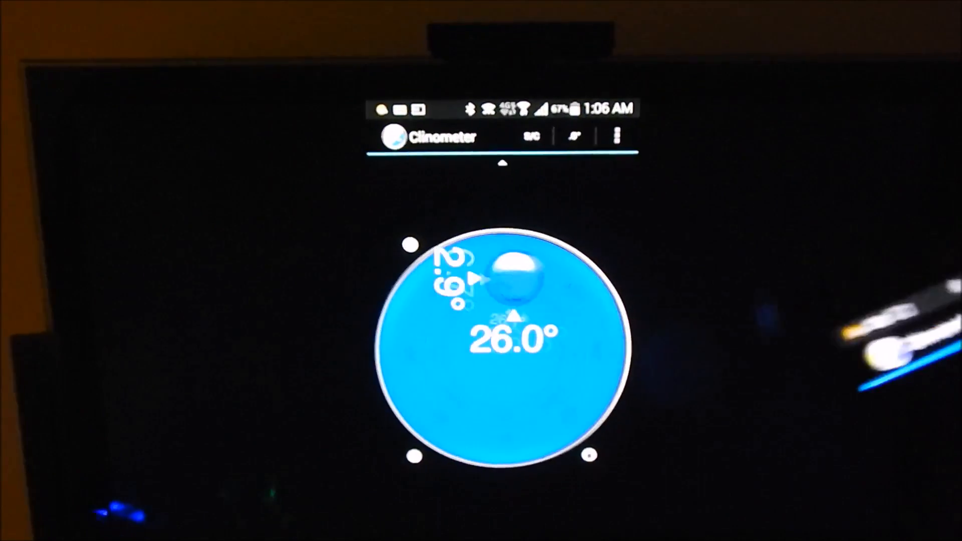